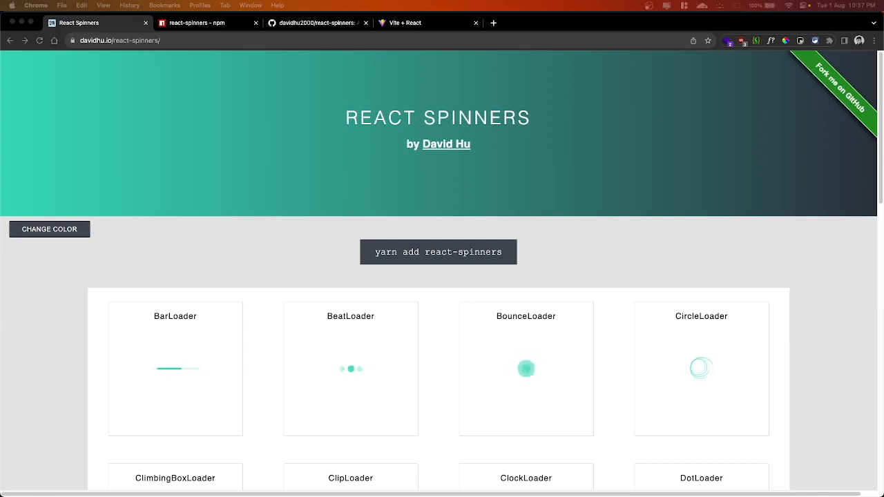
mouse_move(604, 221)
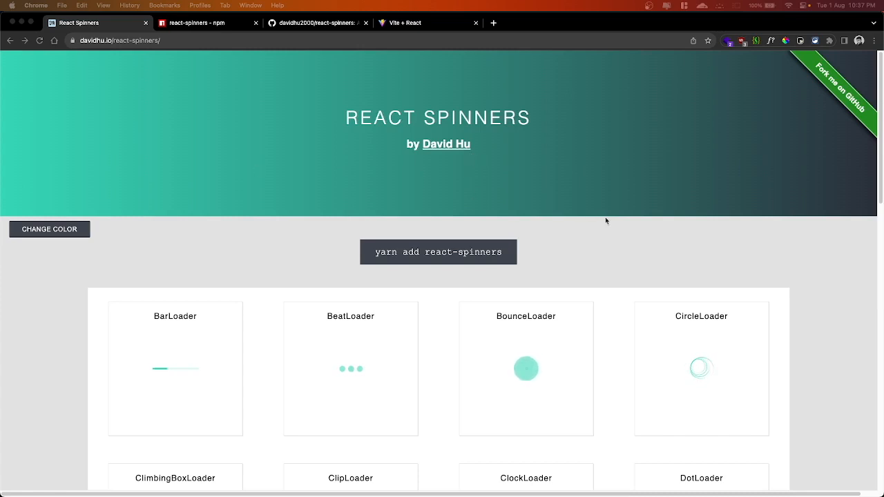
mouse_move(325, 310)
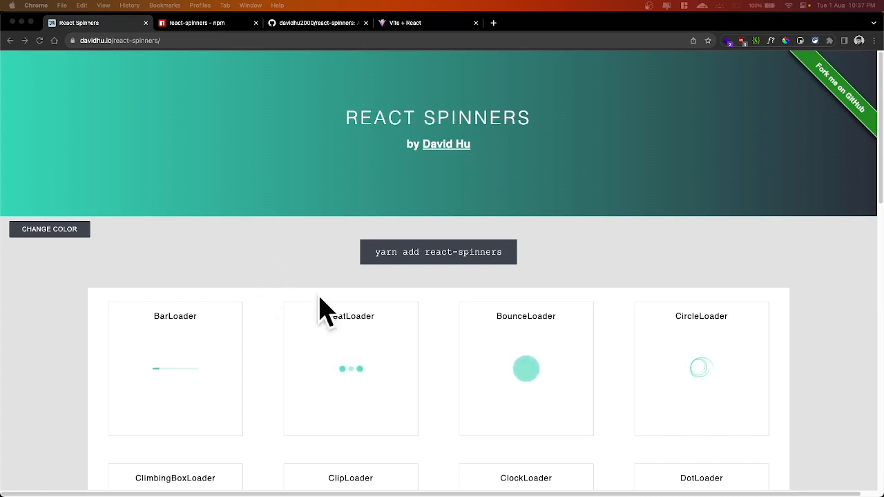
mouse_move(155, 370)
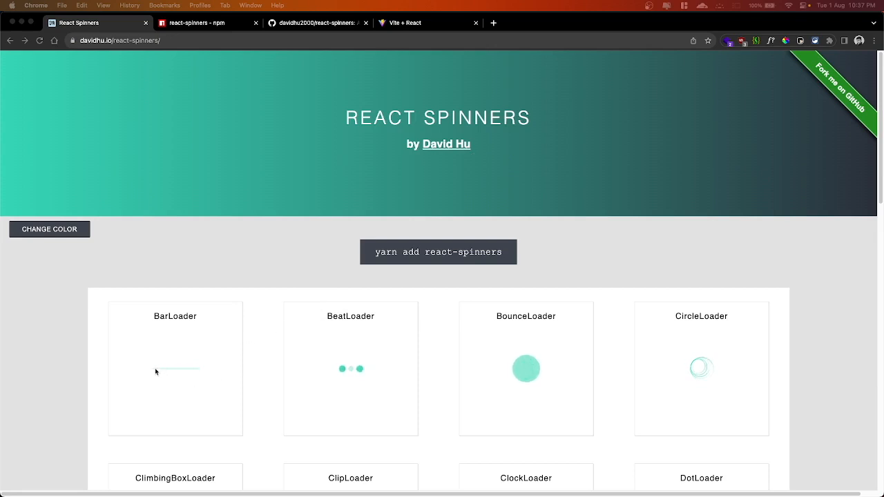
mouse_move(435, 381)
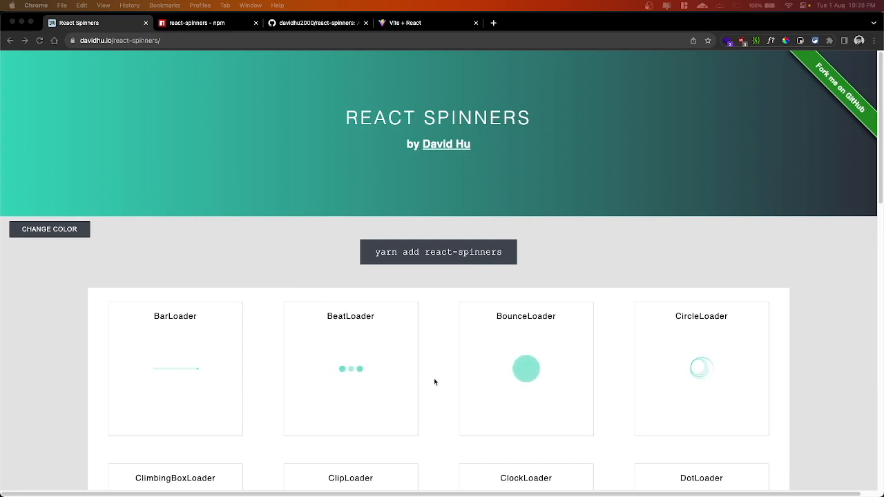
mouse_move(654, 375)
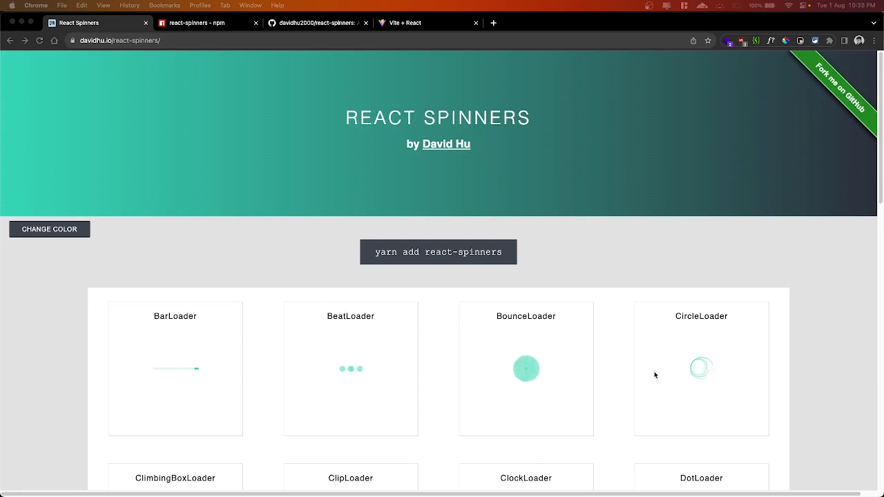
Browse the loader gallery and switch the install command to npm install react-spinners --save.
scroll(down, 3)
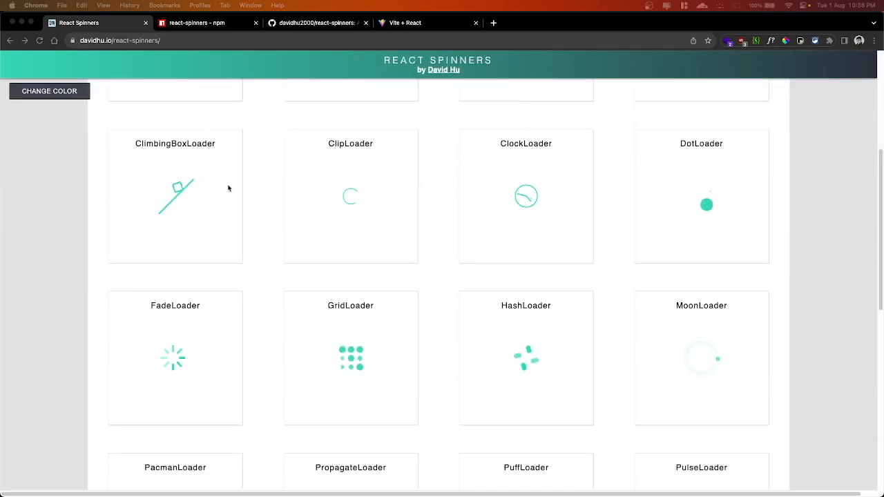
mouse_move(455, 218)
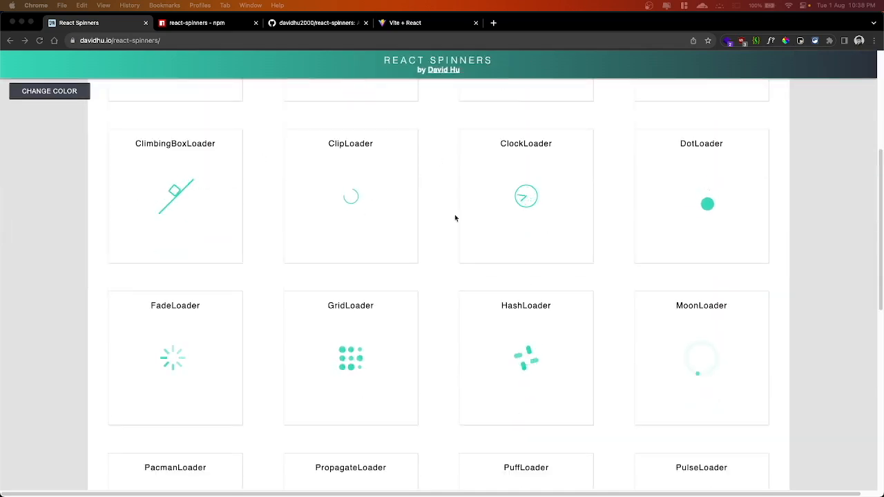
scroll(up, 3)
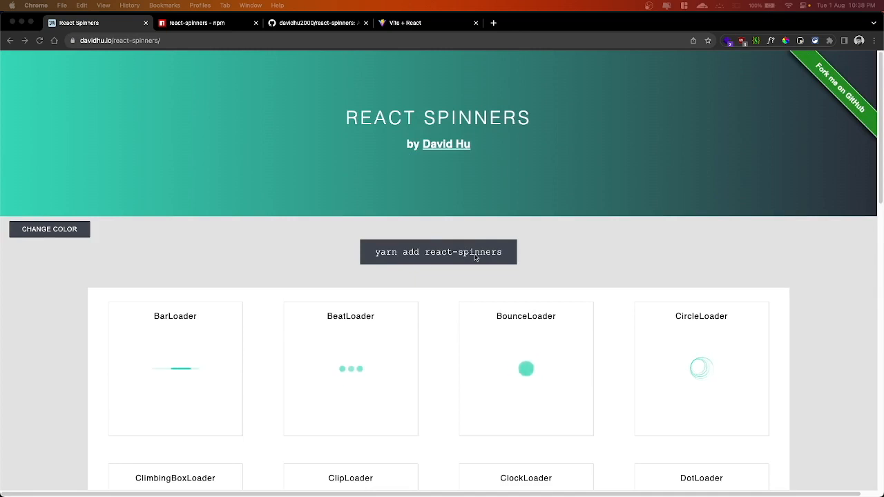
click(438, 252)
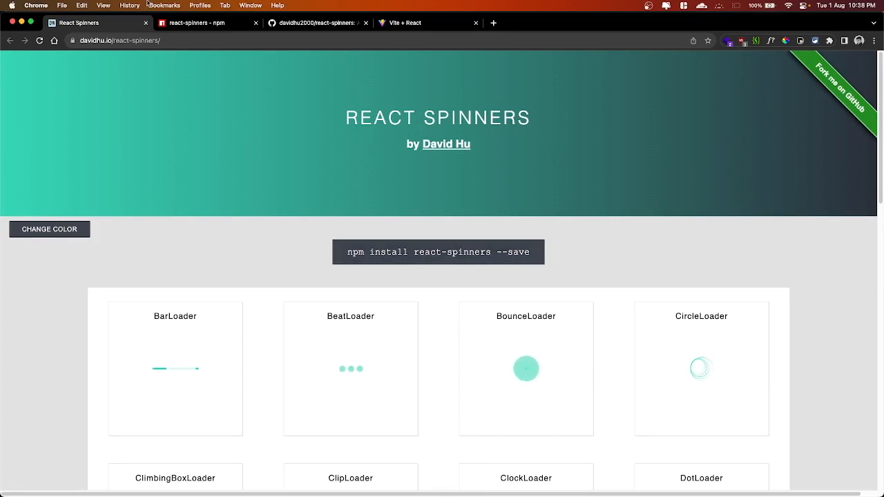
View the npm package page, then follow the GitHub README's Demo link to Storybook.
click(200, 22)
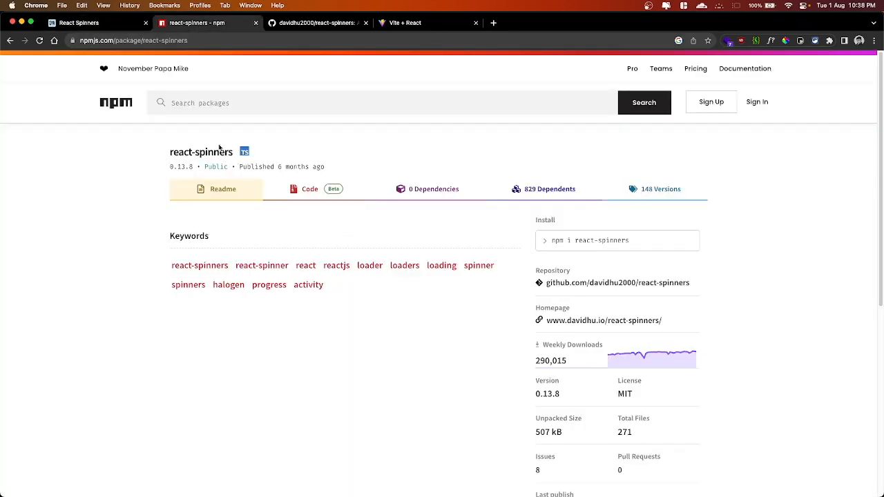
mouse_move(319, 220)
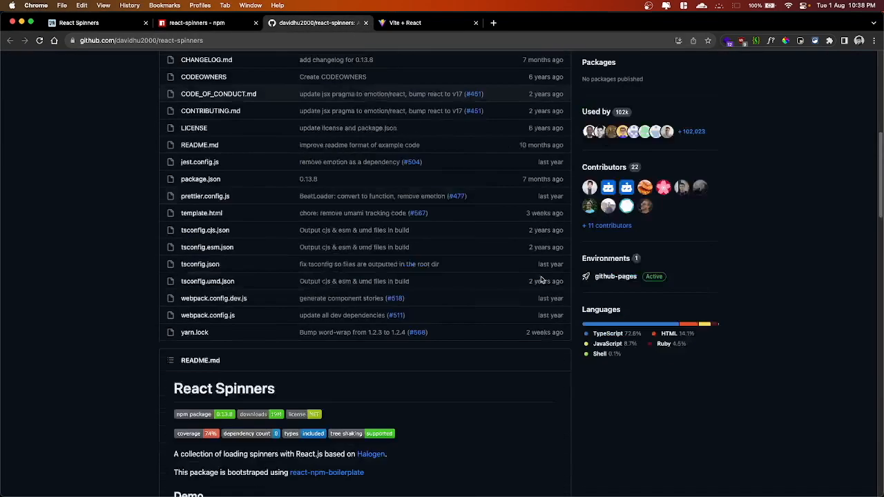
scroll(down, 3)
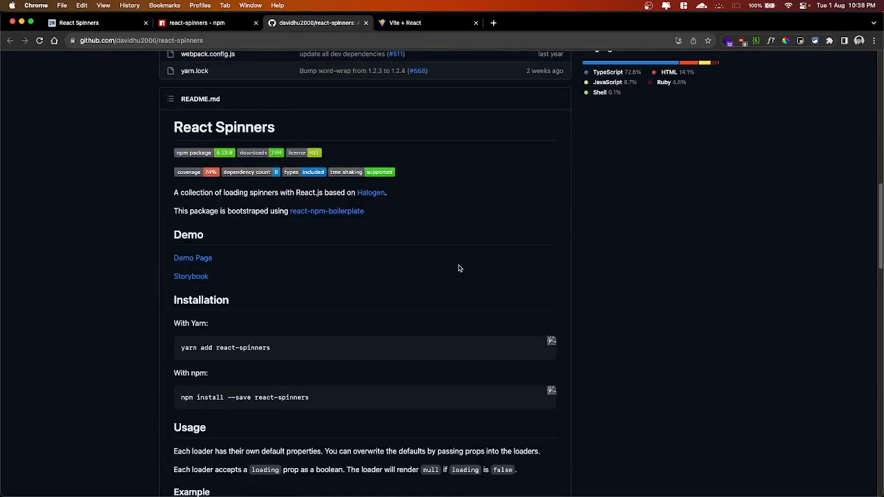
mouse_move(191, 276)
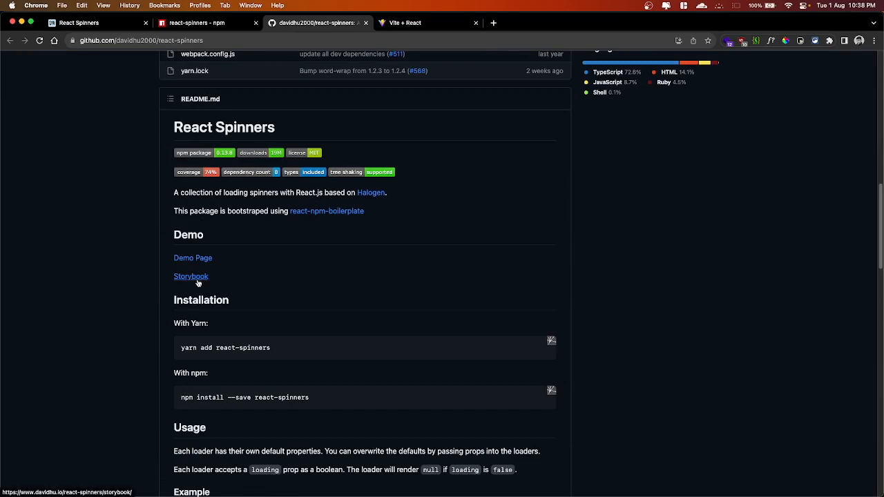
click(191, 276)
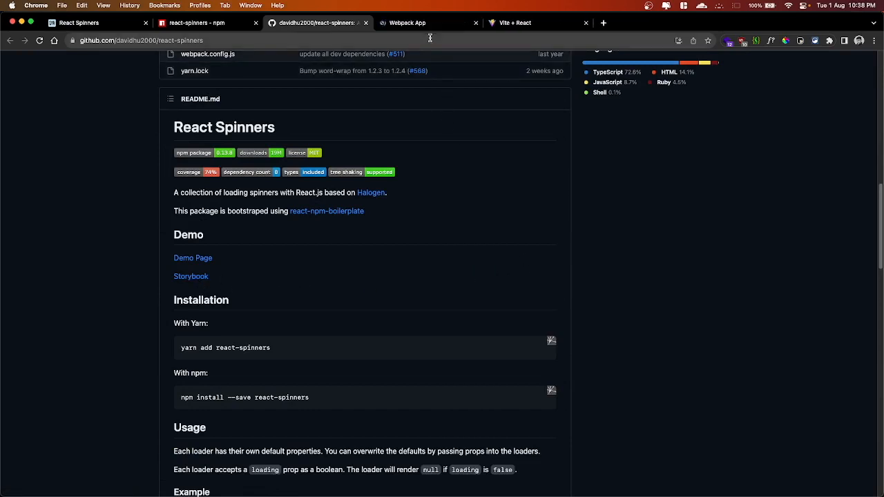
mouse_move(417, 315)
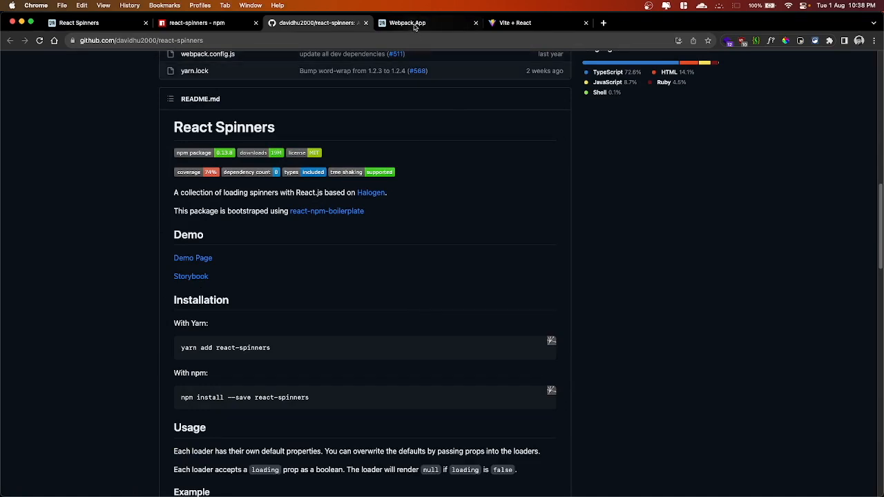
In the Storybook tab, show the BeatLoader docs and start editing its color prop.
click(426, 22)
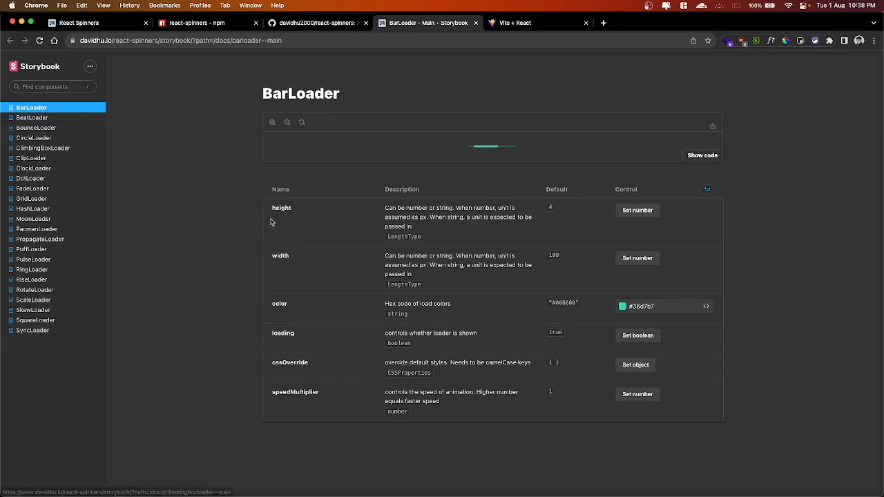
click(33, 118)
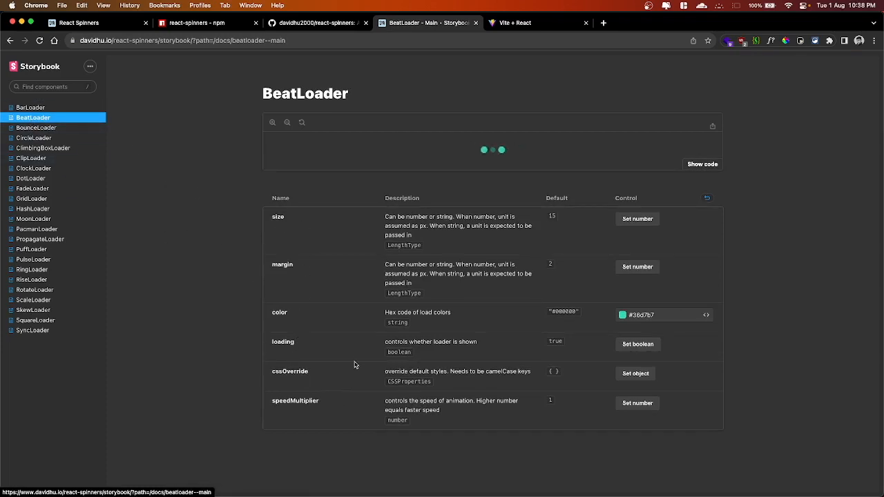
mouse_move(619, 384)
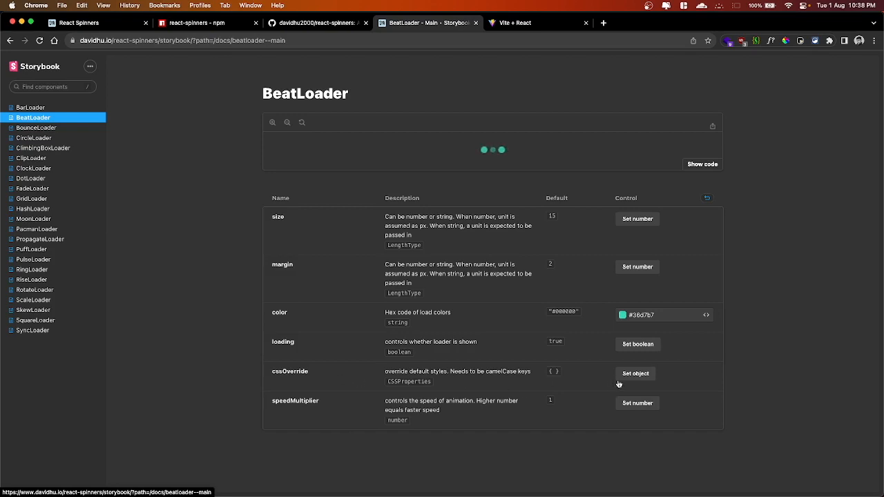
mouse_move(486, 314)
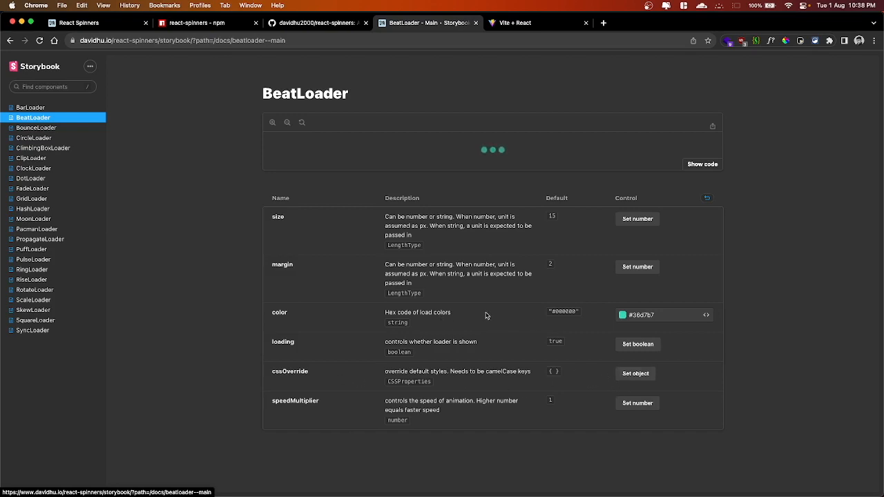
mouse_move(589, 304)
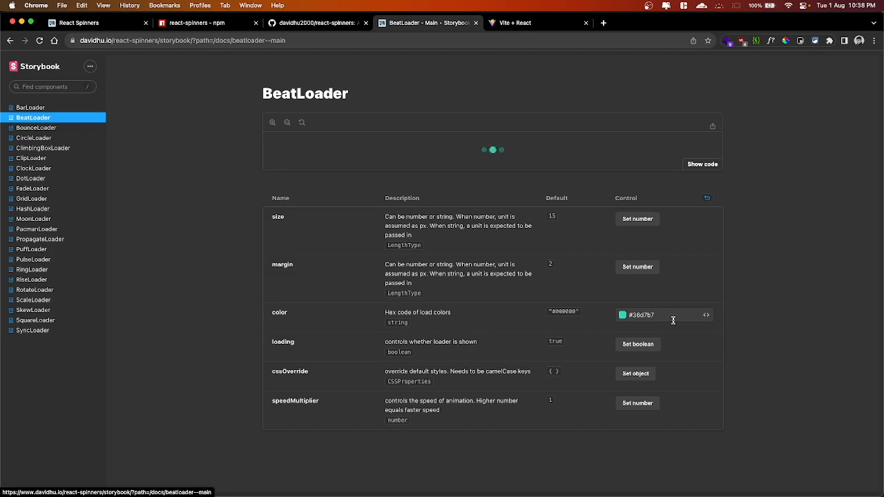
click(652, 315)
text(#fff)
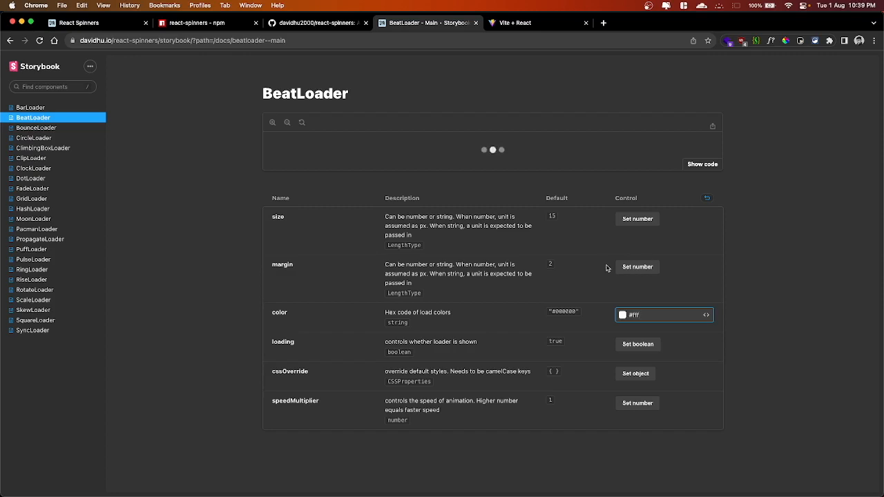
mouse_move(503, 168)
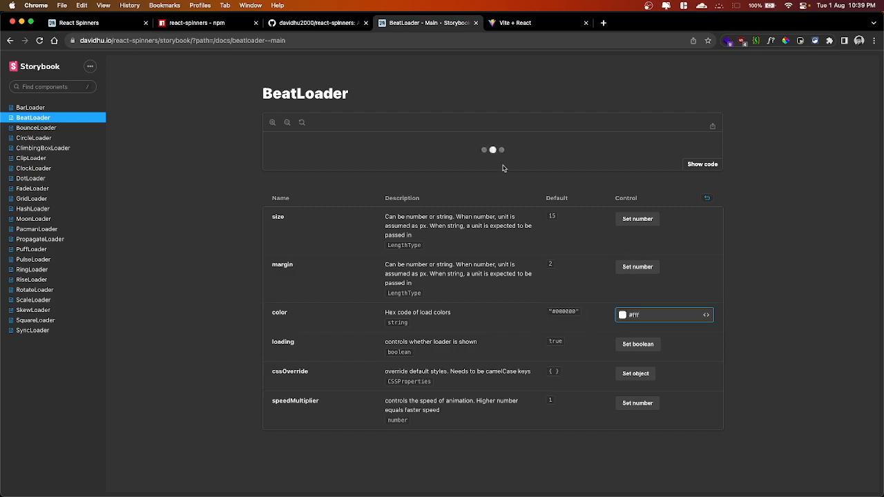
mouse_move(466, 350)
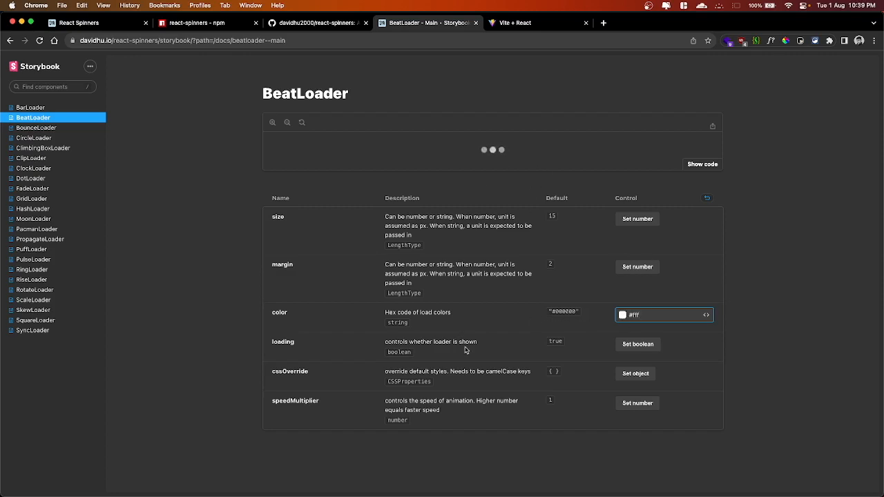
mouse_move(287, 353)
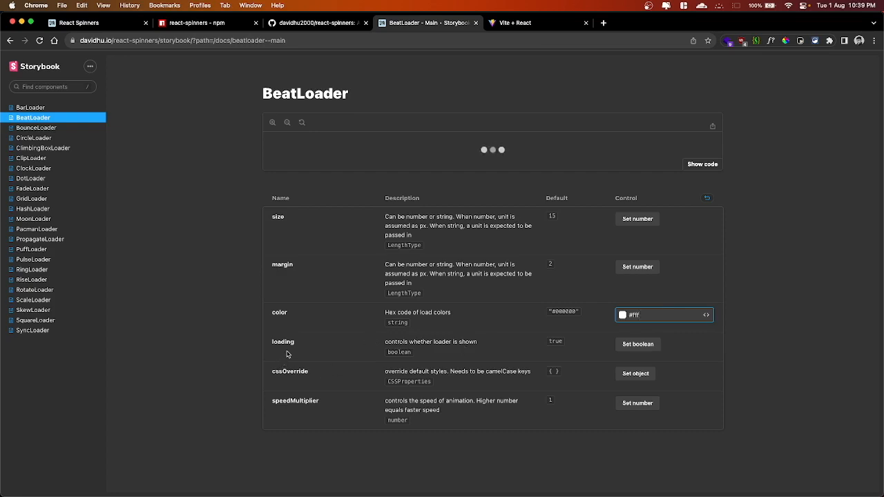
mouse_move(433, 293)
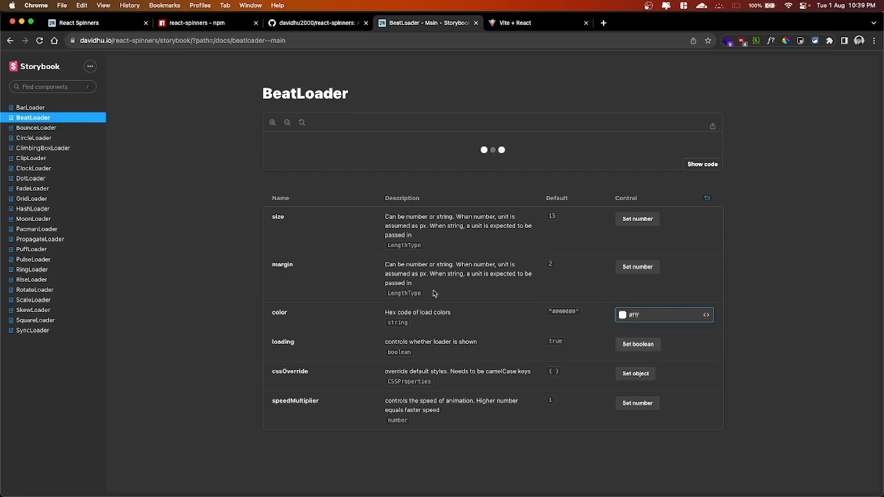
mouse_move(425, 182)
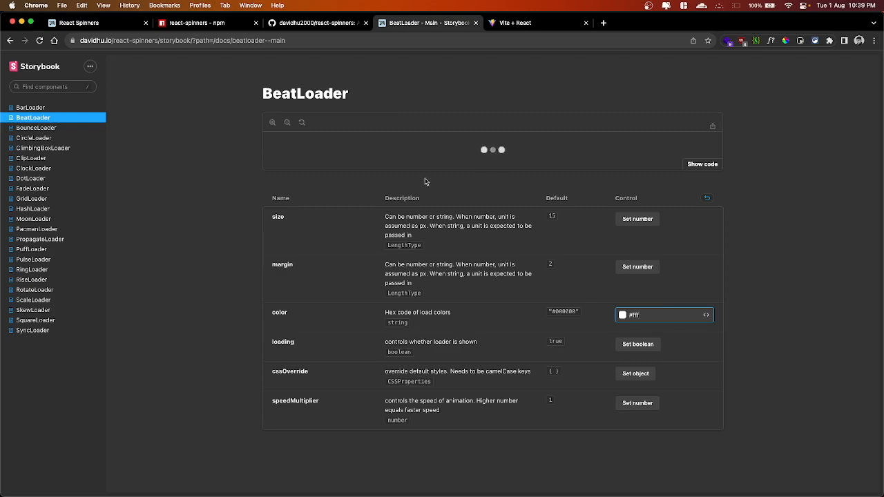
View the PulseLoader, HashLoader and PacmanLoader demos, returning to PulseLoader.
click(33, 260)
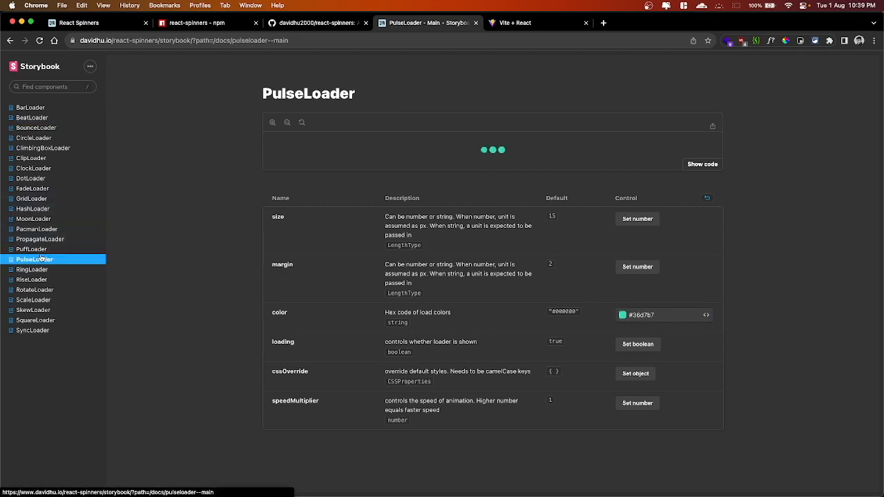
mouse_move(30, 199)
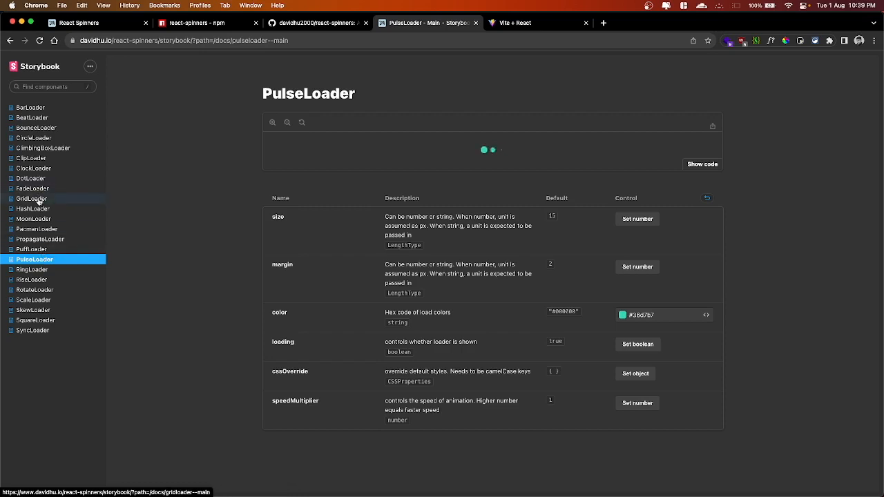
click(33, 208)
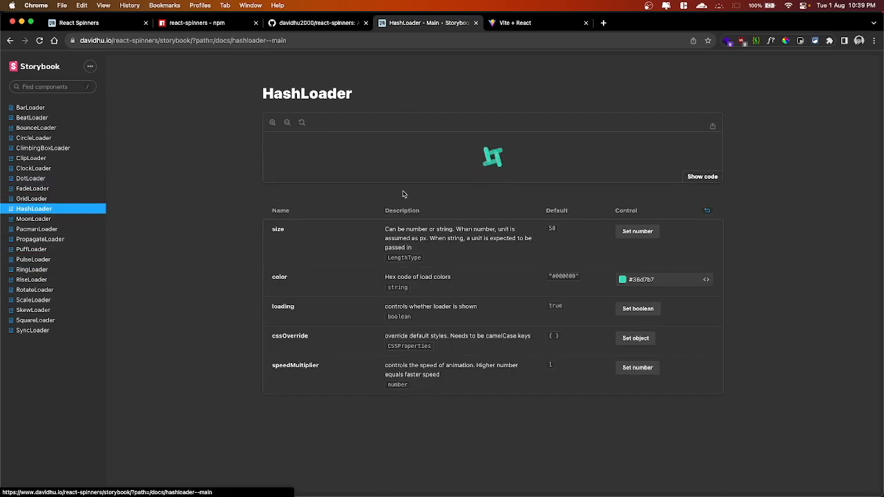
mouse_move(299, 219)
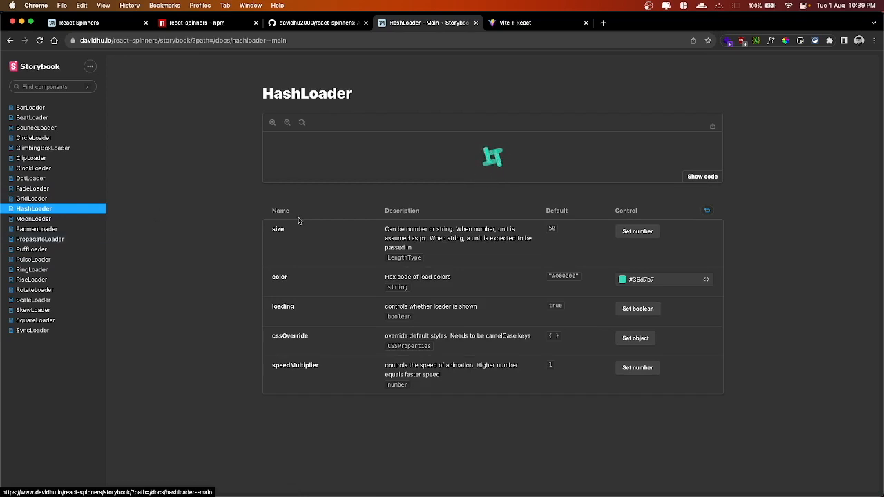
click(37, 229)
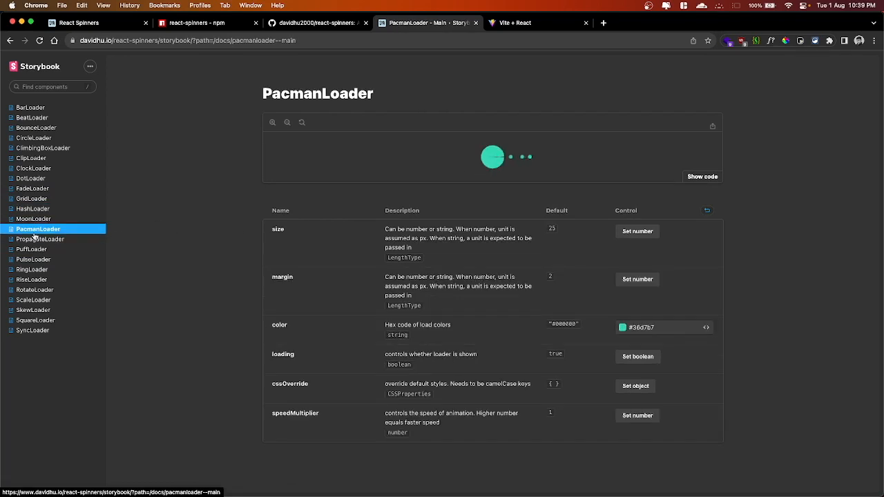
click(33, 260)
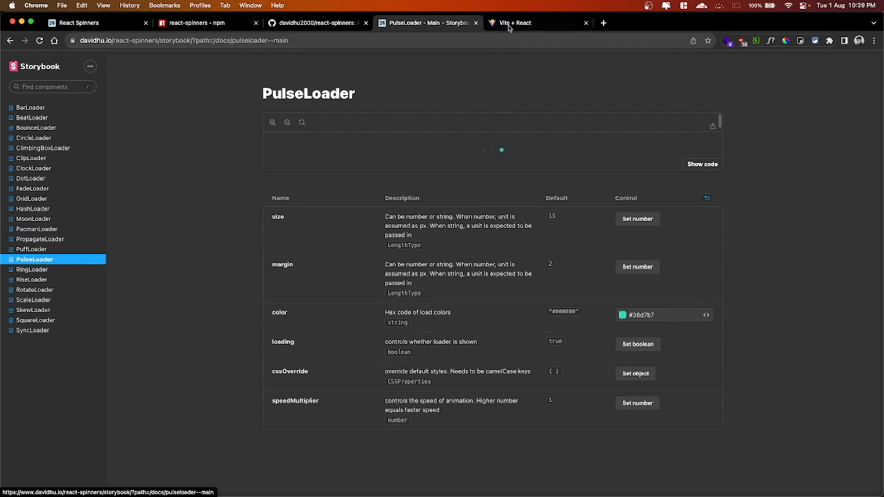
In the local Vite + React app, hide and show the spinner with Toggle Loader.
click(538, 23)
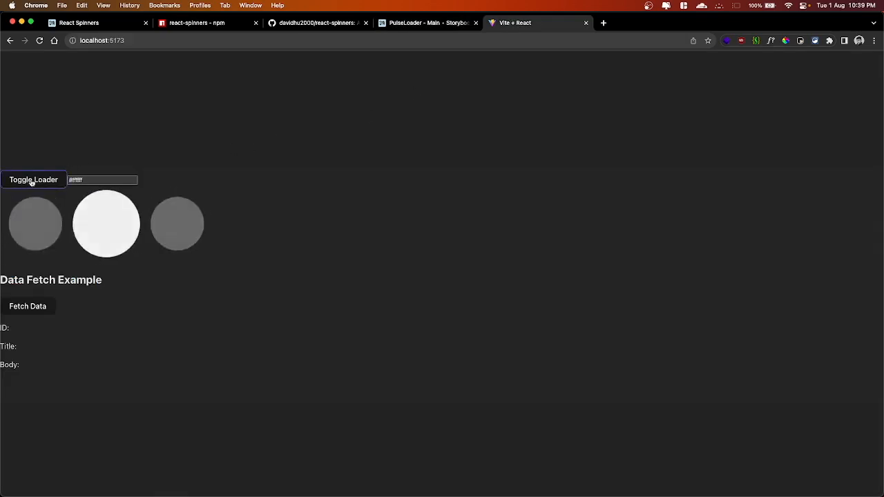
click(34, 180)
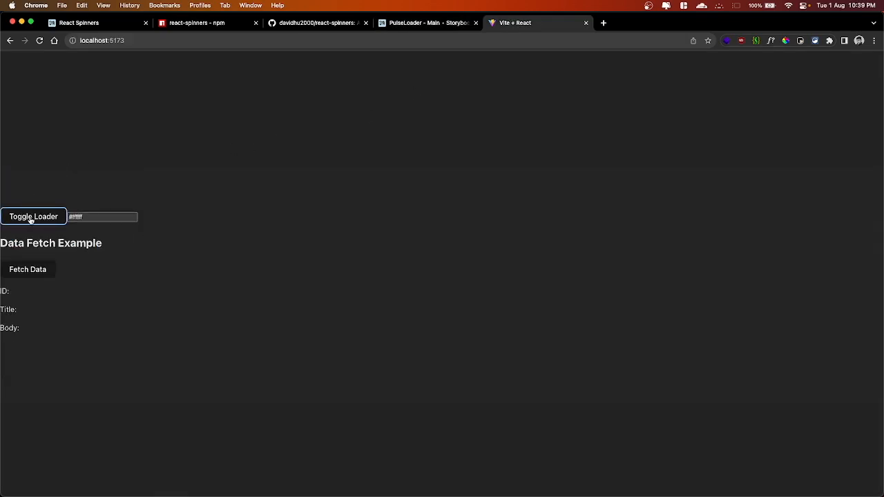
click(33, 215)
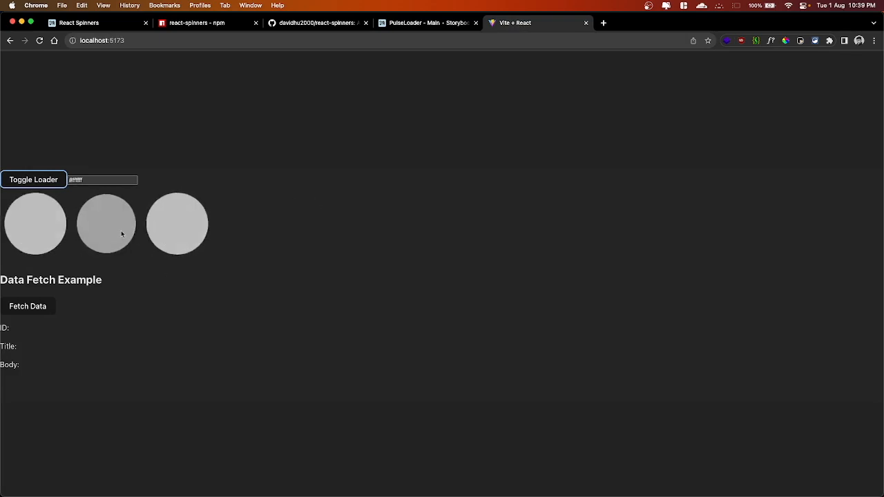
click(28, 306)
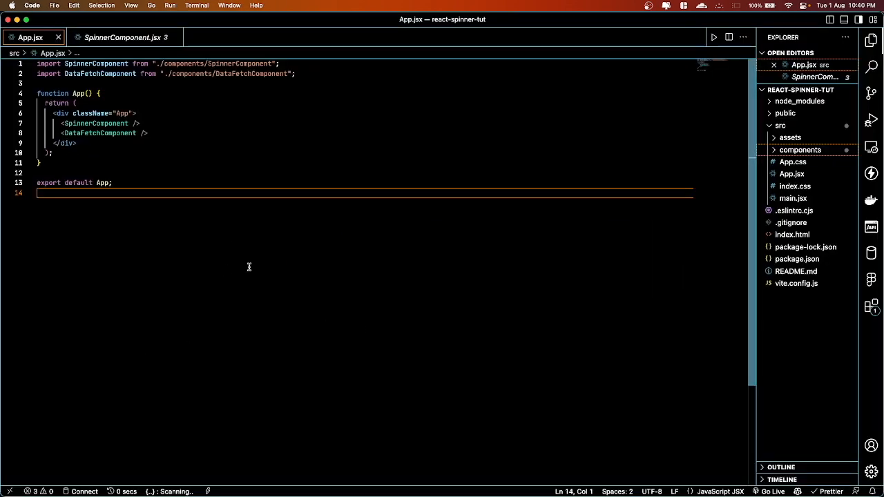
mouse_move(715, 252)
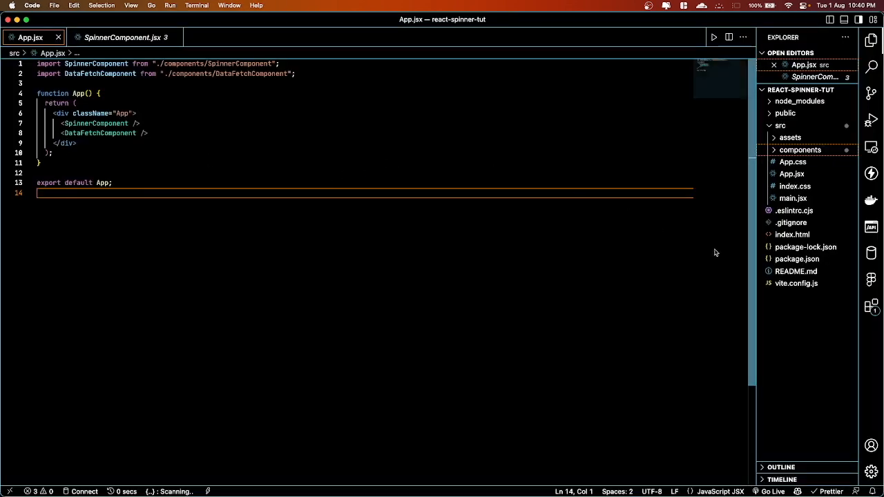
mouse_move(142, 167)
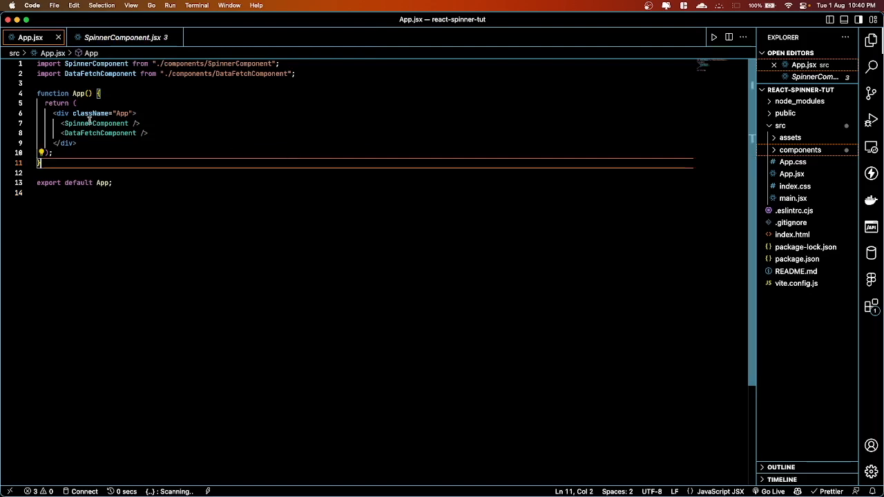
Show SpinnerComponent.jsx with its loading, color #ffffff and size 150 defaults.
click(121, 36)
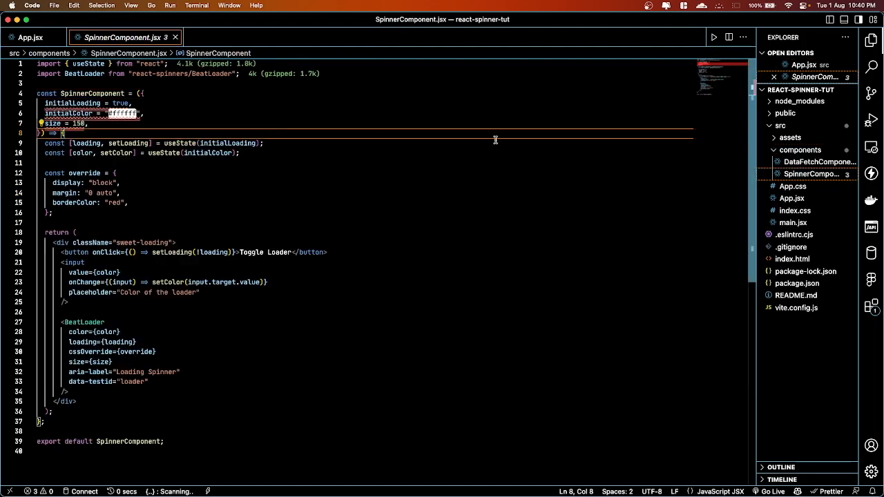
mouse_move(409, 120)
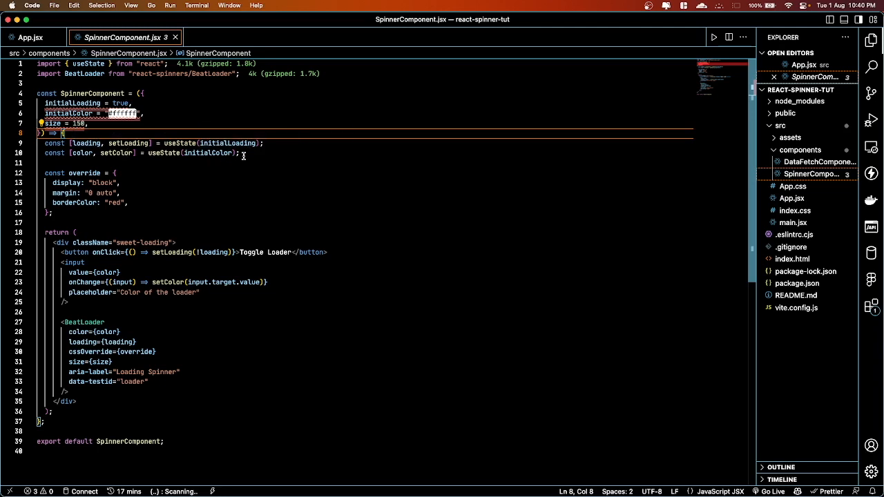
mouse_move(334, 232)
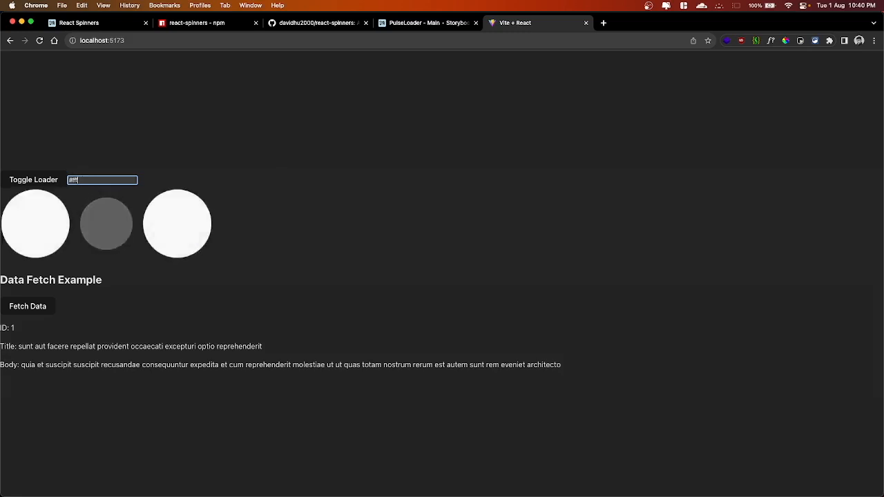
Retype the spinner colour field to #00ff00, then to #0000ff.
key(Backspace)
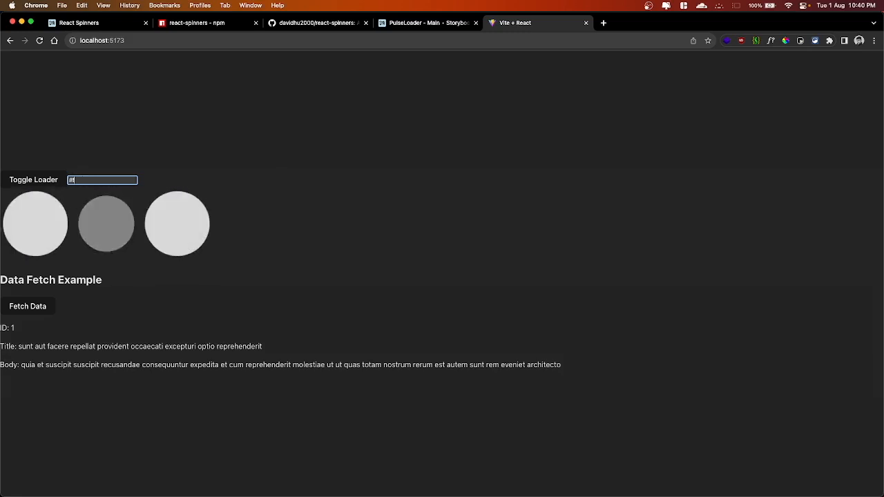
text(000)
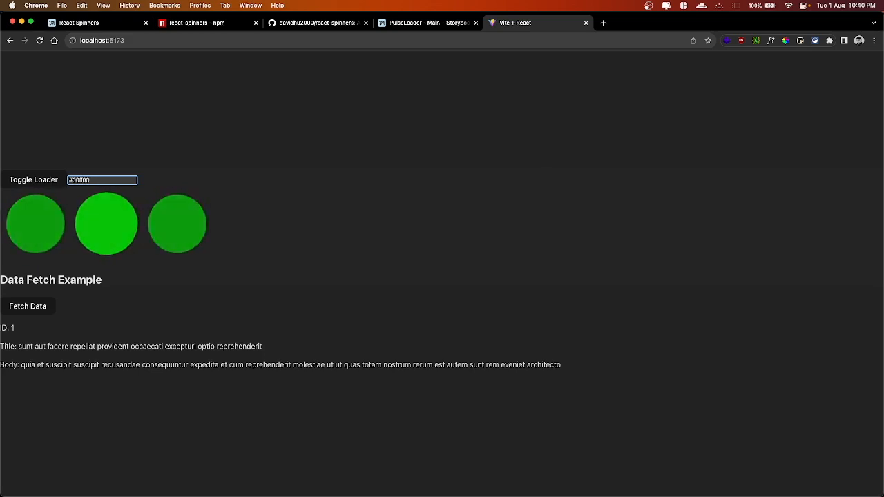
text(#00)
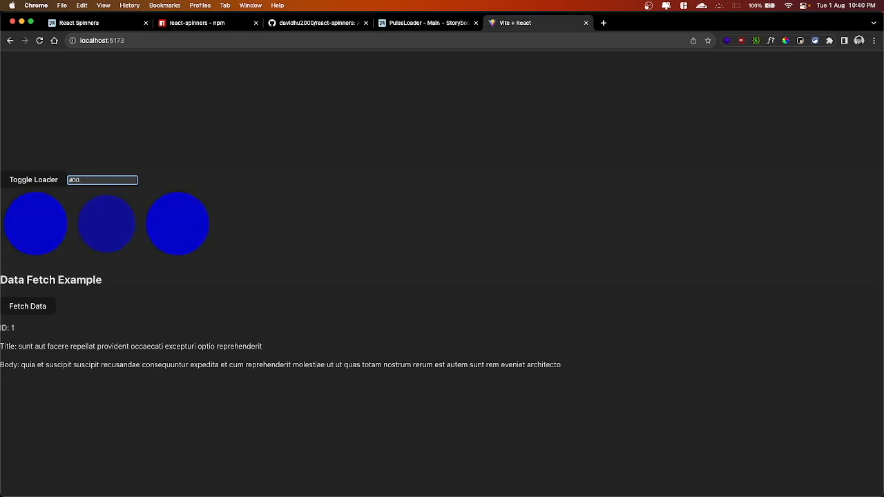
text(0000ff)
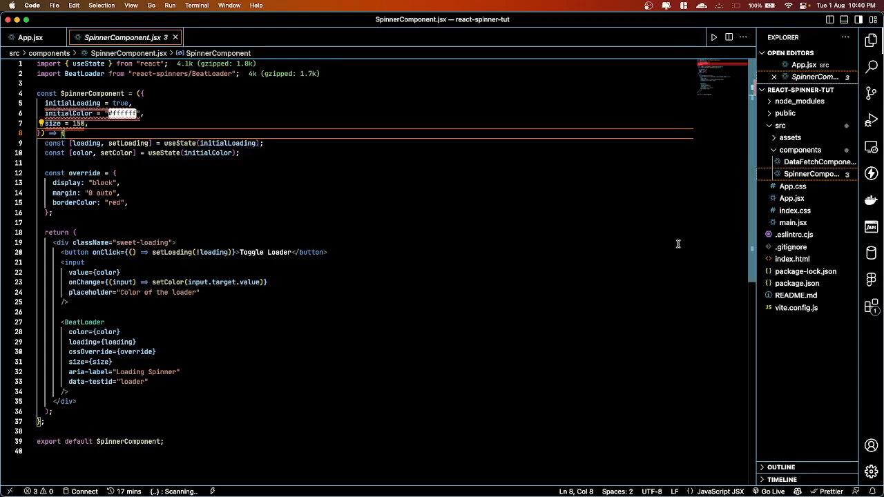
mouse_move(268, 251)
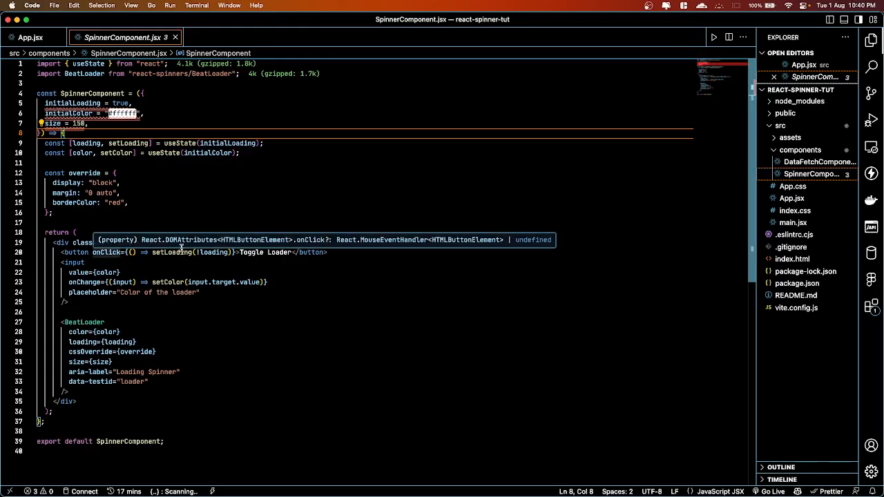
mouse_move(219, 251)
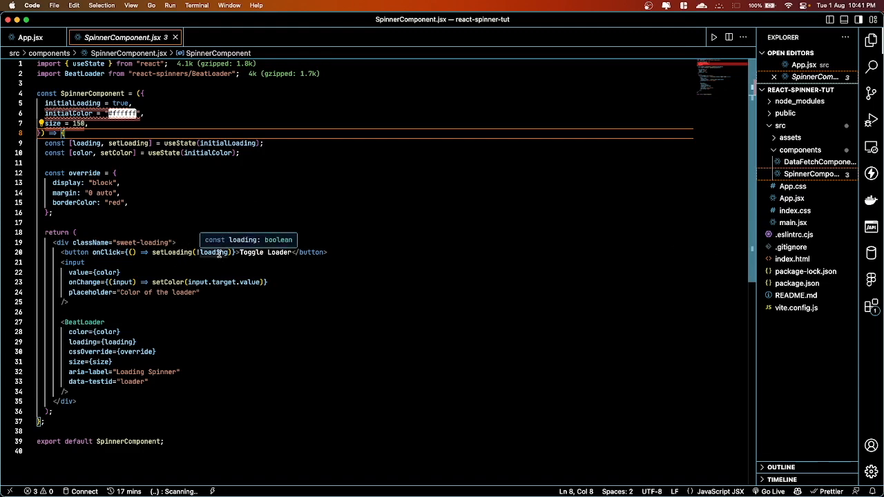
mouse_move(205, 257)
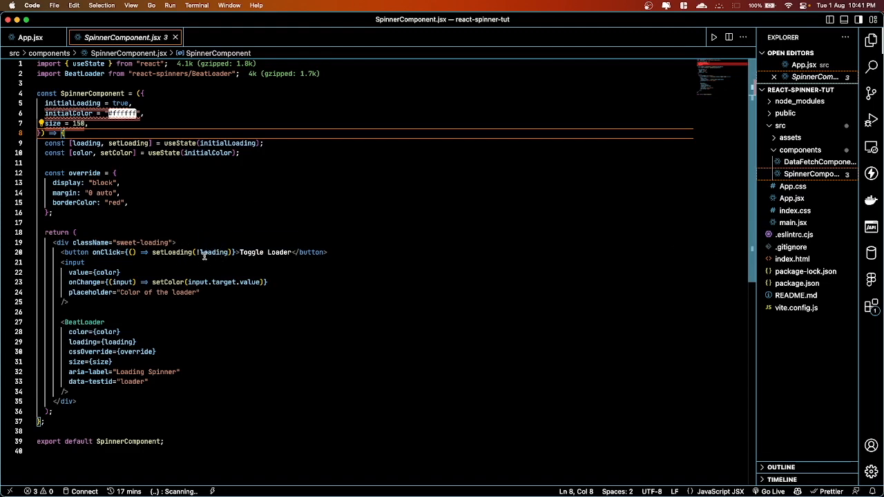
mouse_move(218, 143)
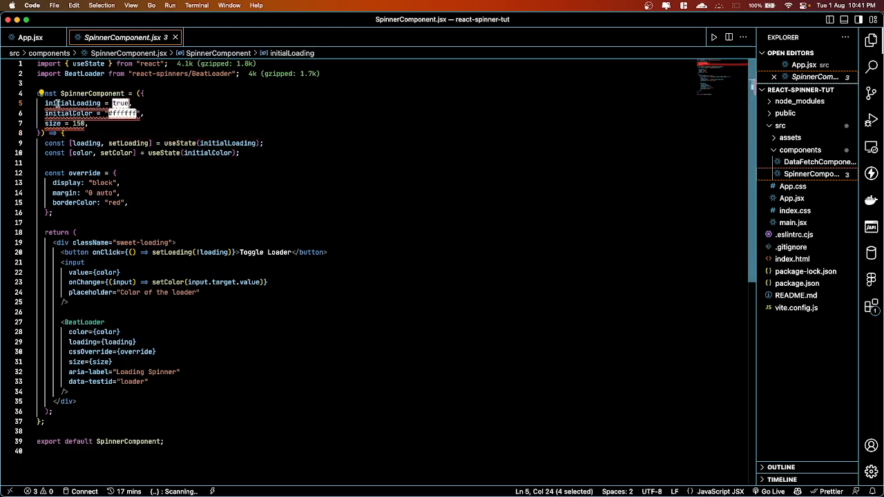
mouse_move(121, 243)
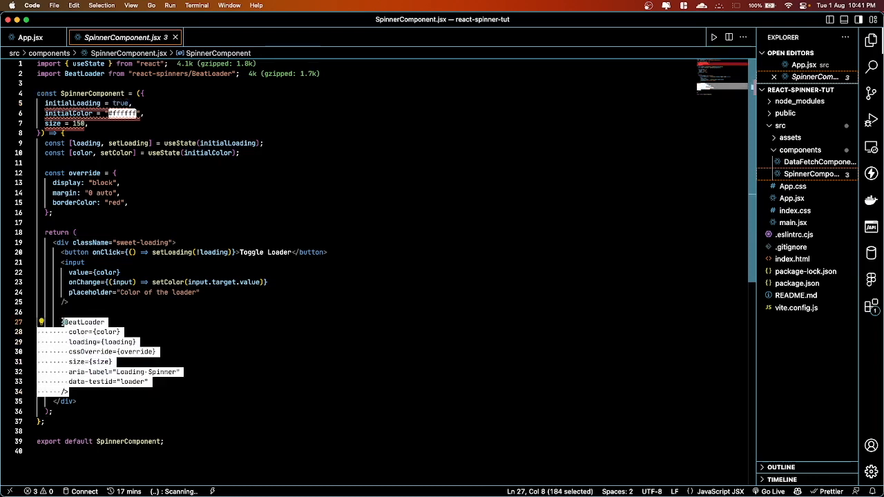
mouse_move(210, 319)
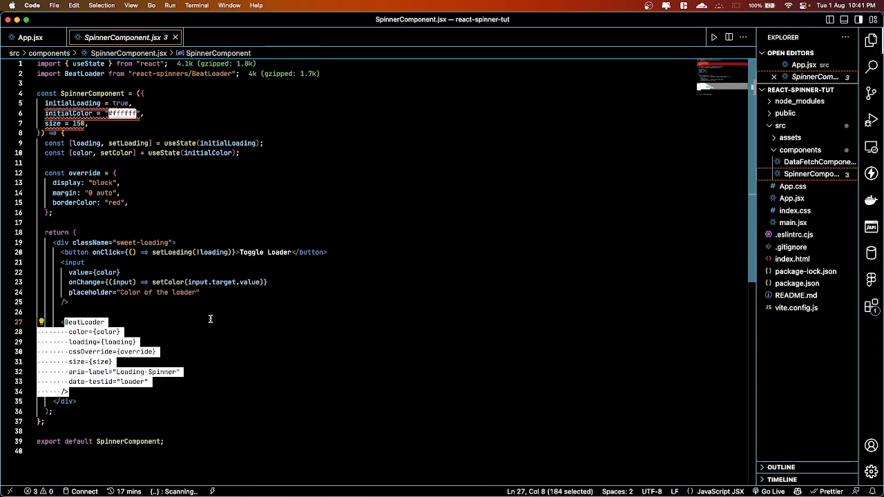
mouse_move(278, 309)
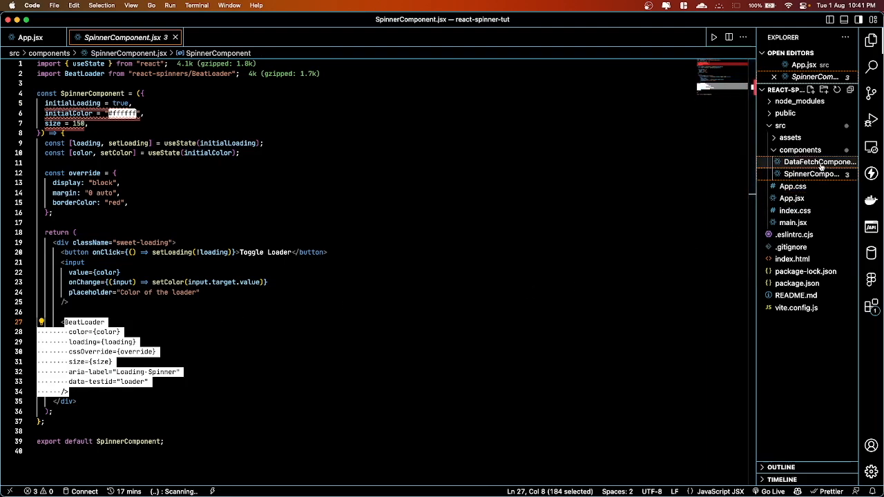
In DataFetchComponent.jsx, locate the loading block and select the BeatLoader name.
click(820, 160)
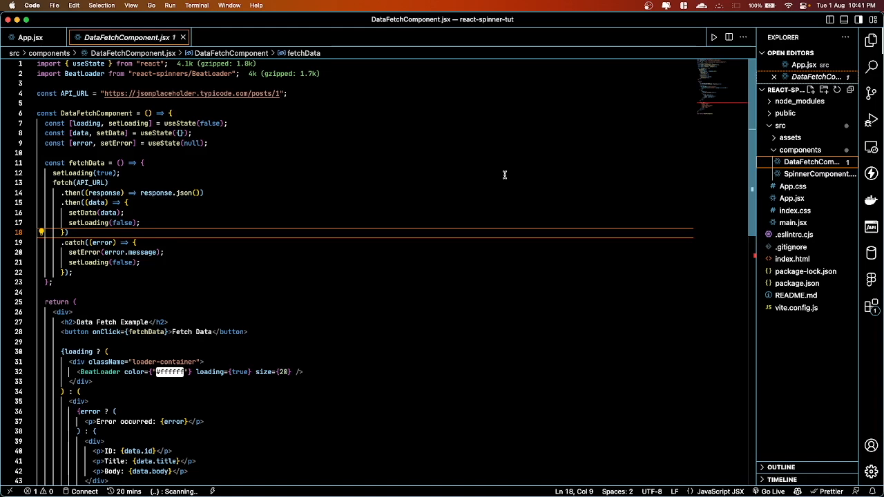
scroll(down, 3)
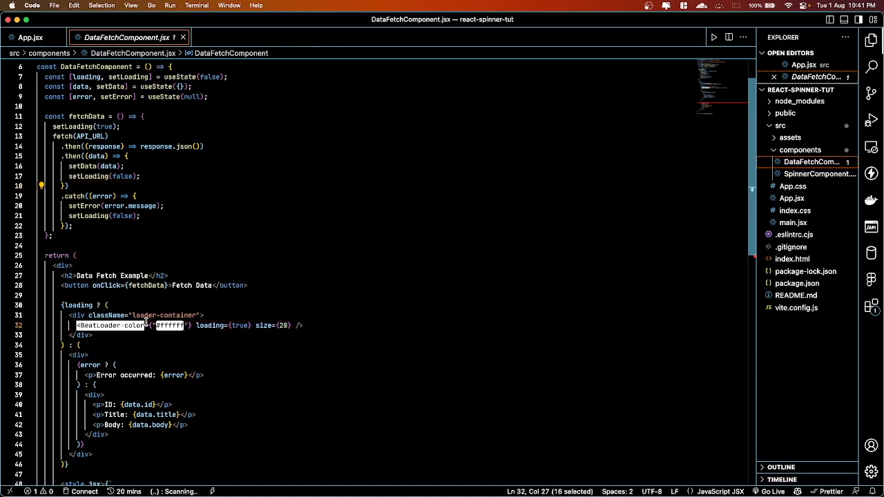
click(358, 326)
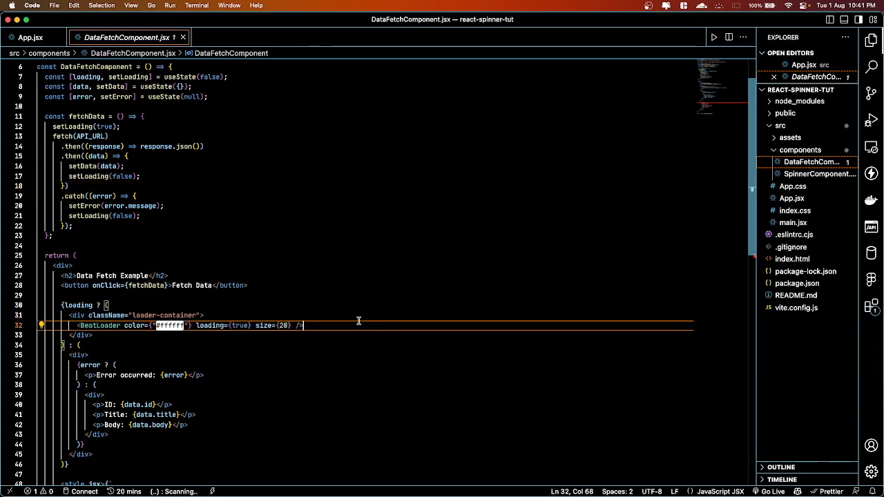
double_click(98, 325)
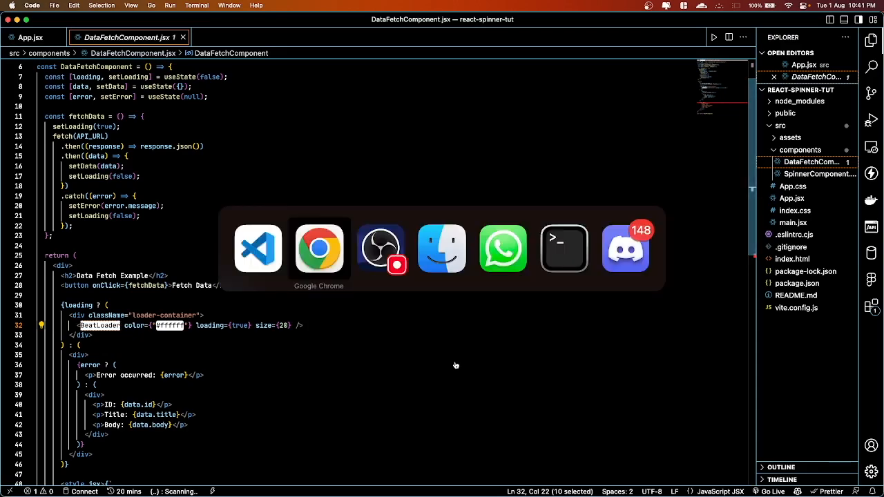
click(318, 249)
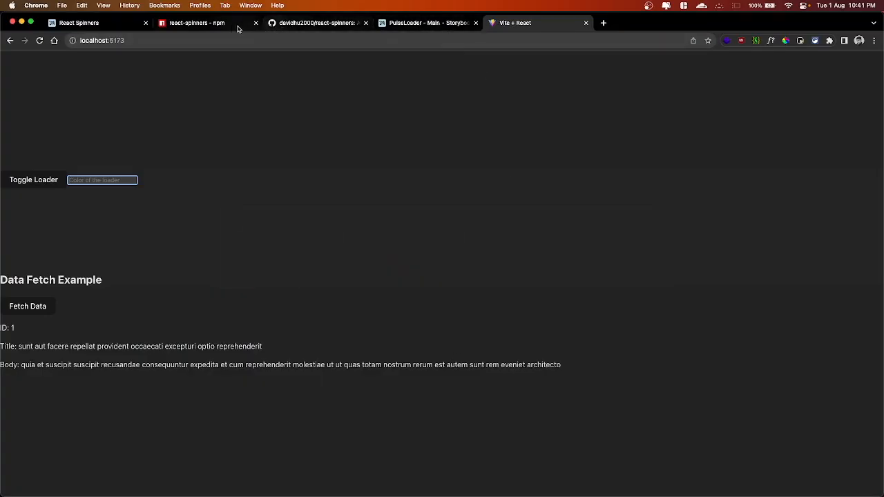
click(315, 22)
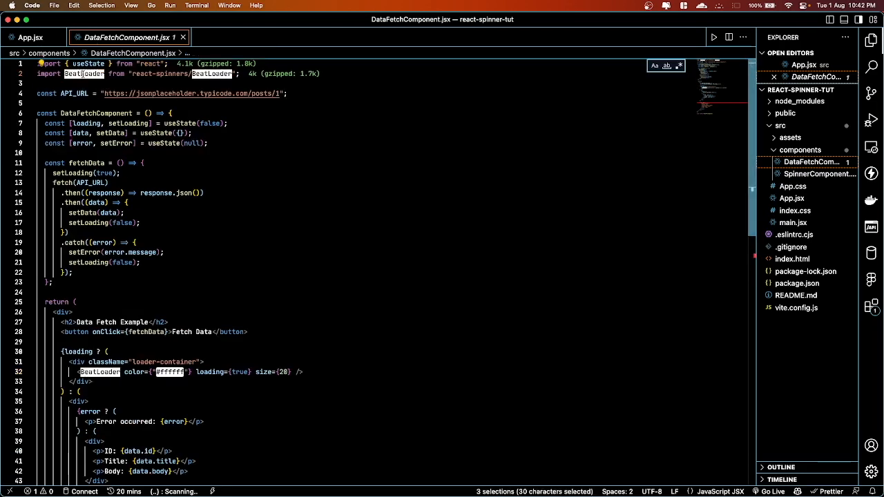
Replace BeatLoader with GridLoader, then fetch data in the app to show it.
text(GridLoader)
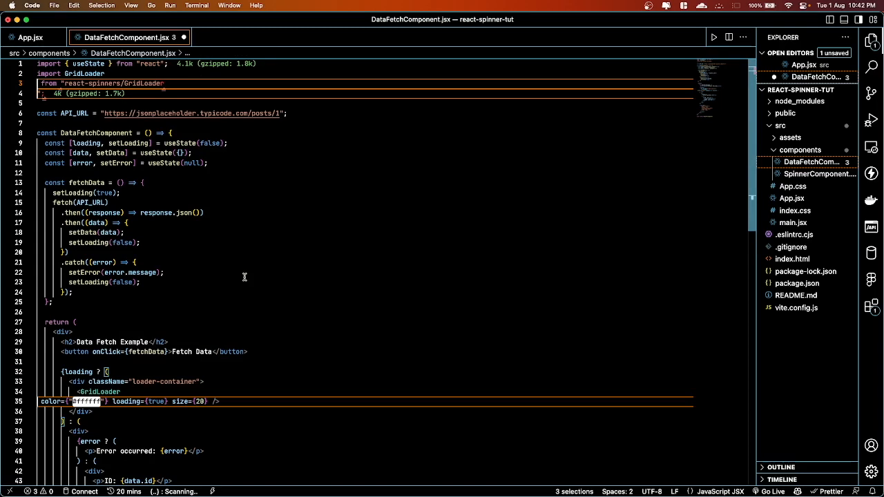
text(BeatLoader)
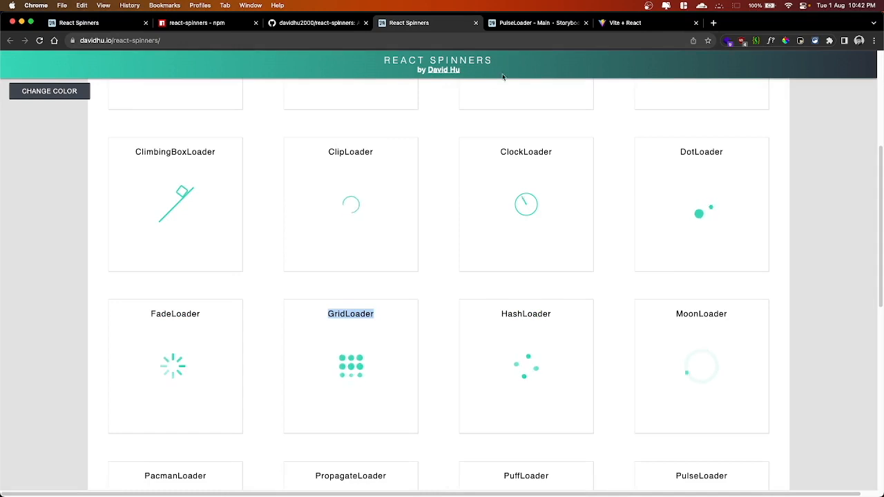
click(646, 22)
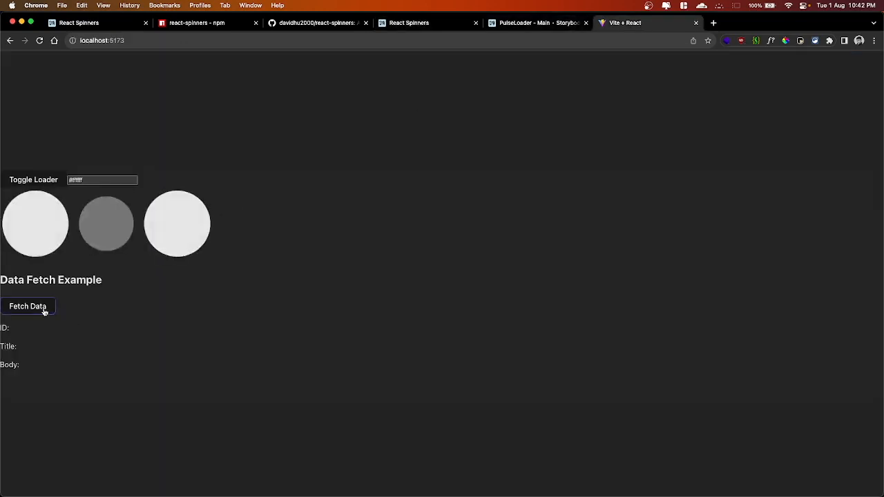
click(28, 307)
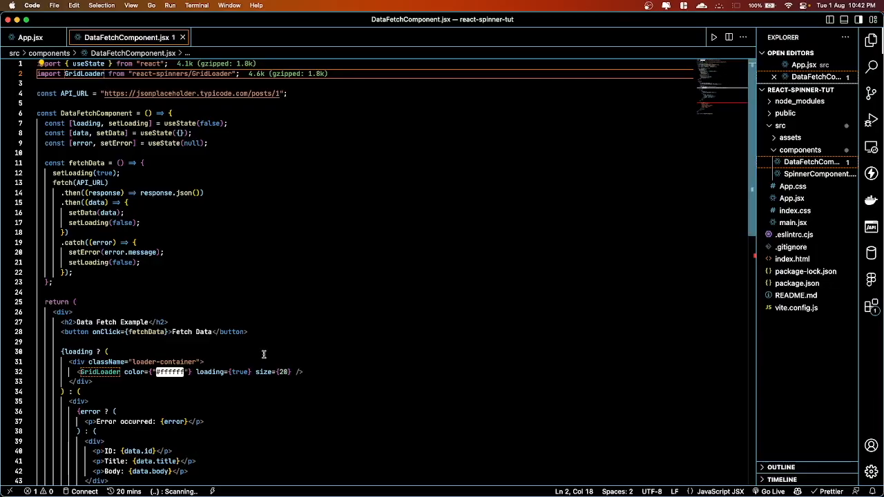
mouse_move(328, 190)
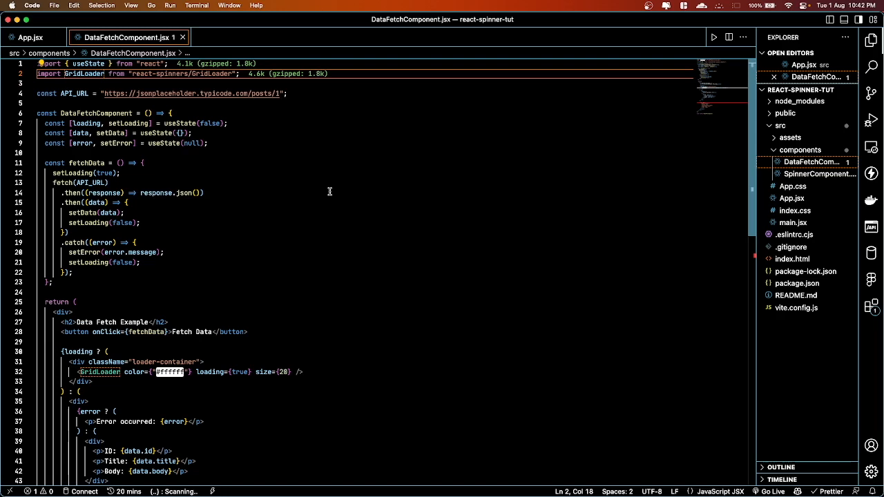
scroll(down, 3)
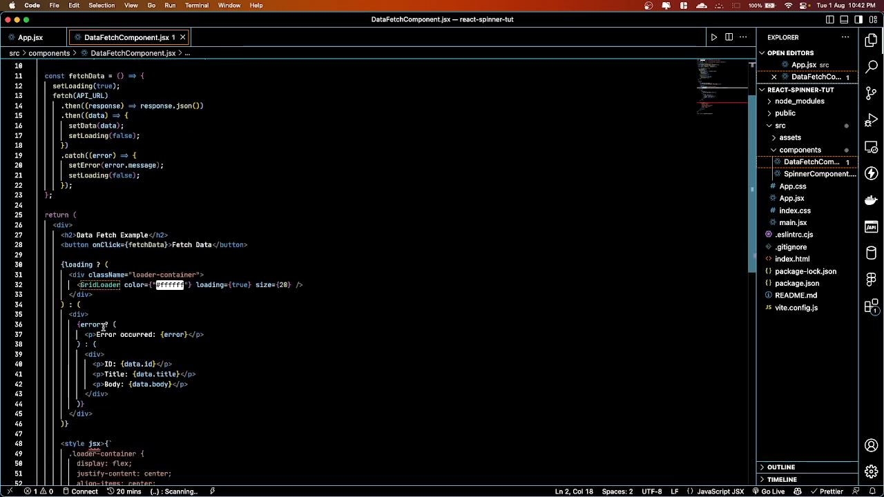
scroll(down, 3)
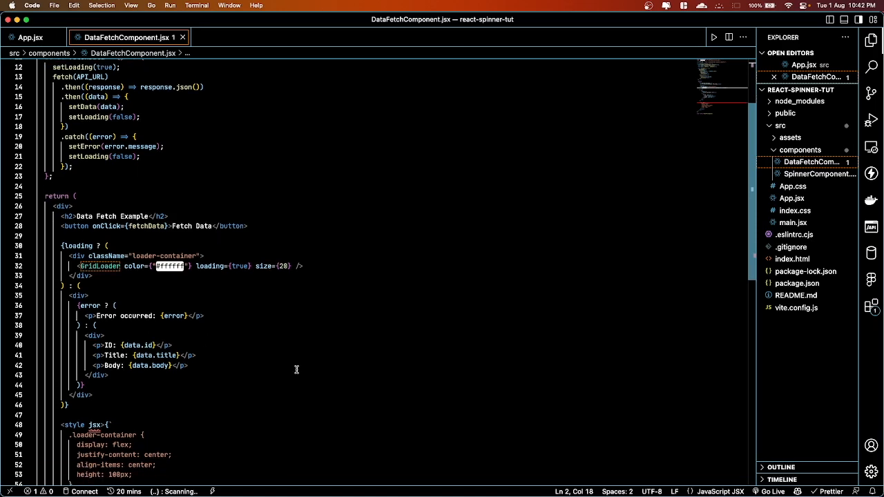
scroll(up, 3)
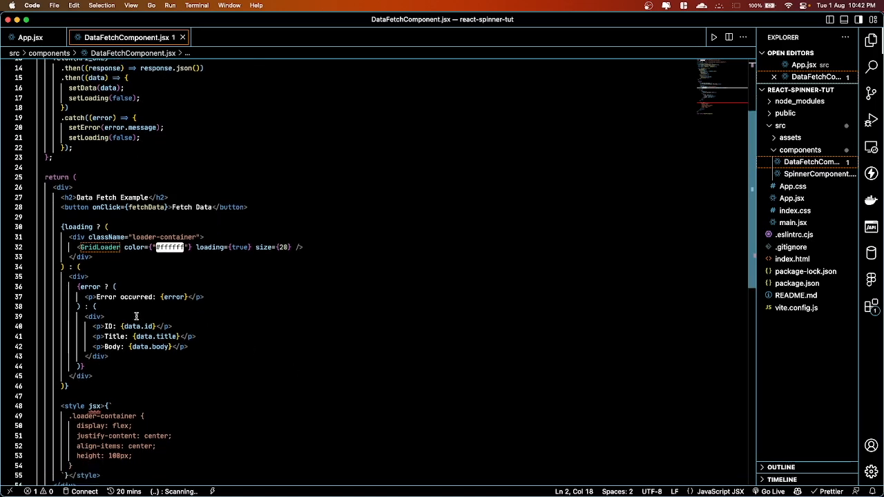
drag(122, 325, 108, 356)
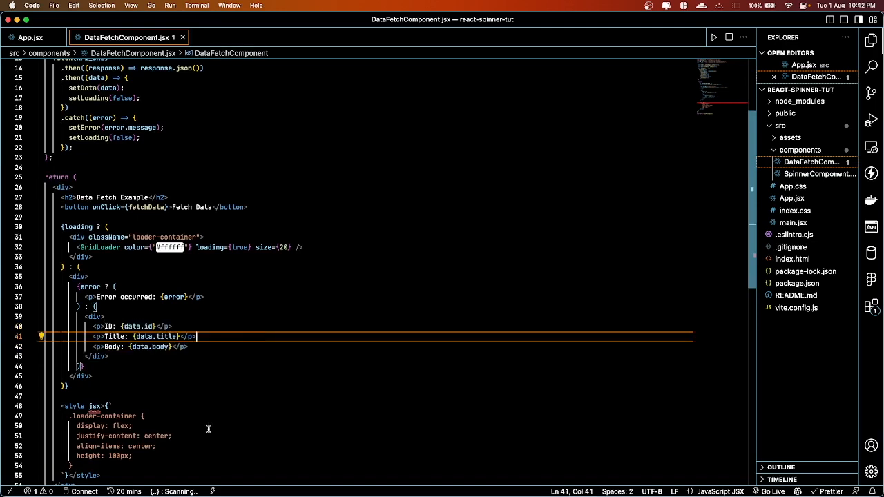
scroll(up, 3)
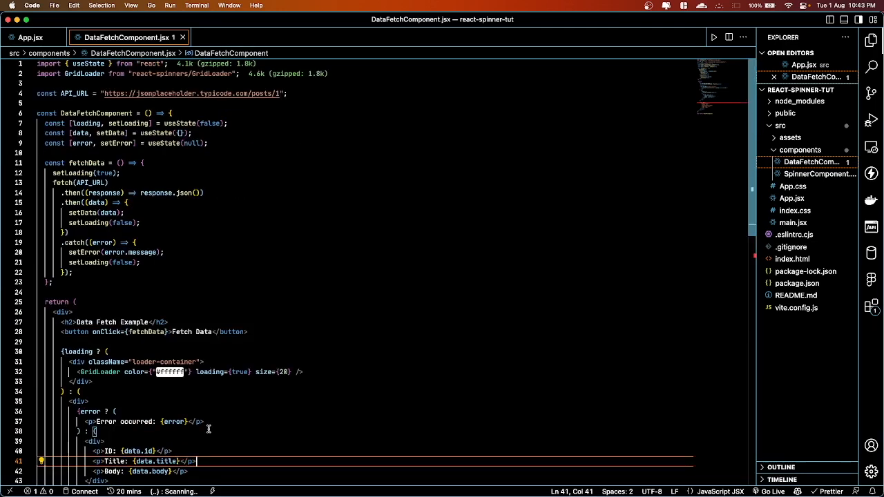